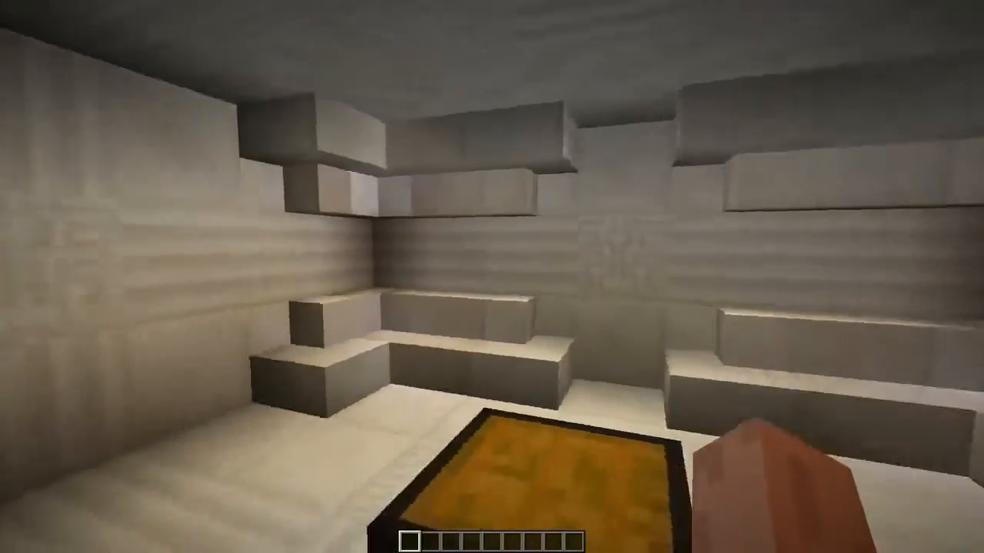
mouse_move(491, 277)
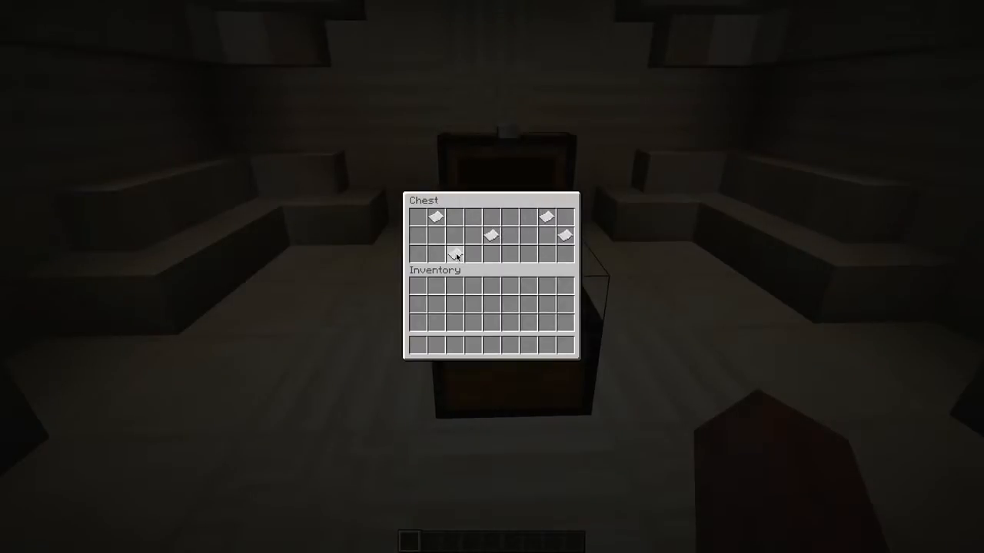
Step: Close the chest to return to the testforblock command block
key(Escape)
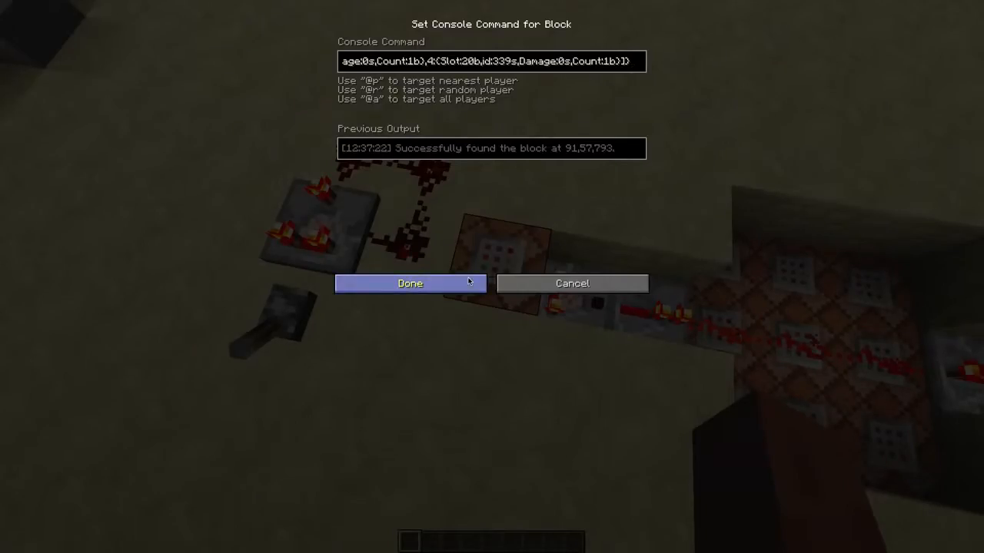
Step: Highlight the Slot:17b entry and paper item id 339 in the commands document
click(410, 283)
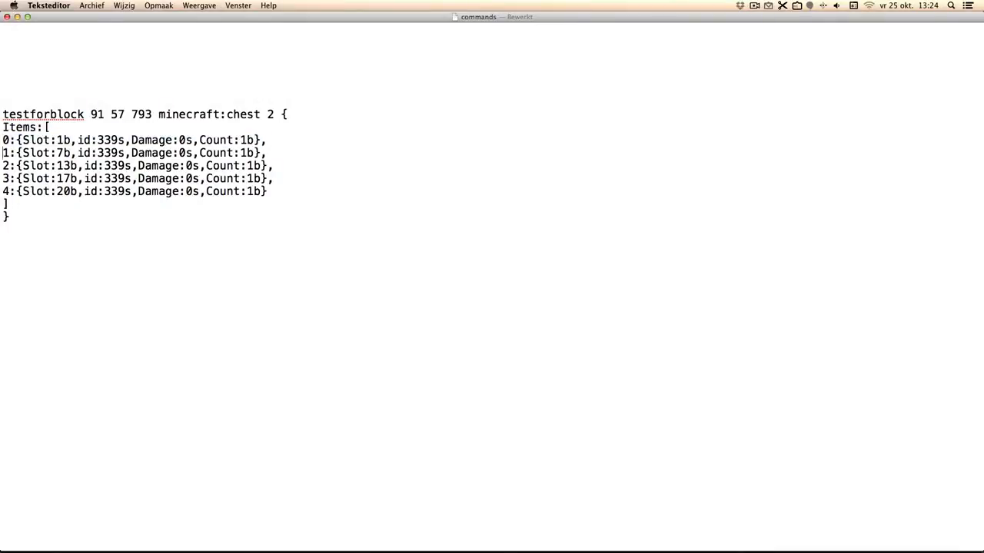
triple_click(137, 179)
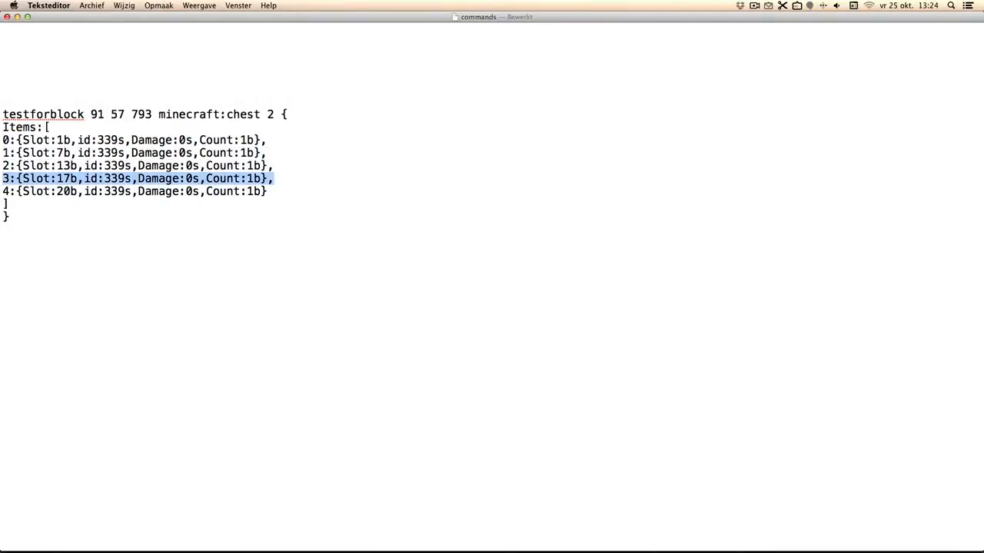
double_click(109, 140)
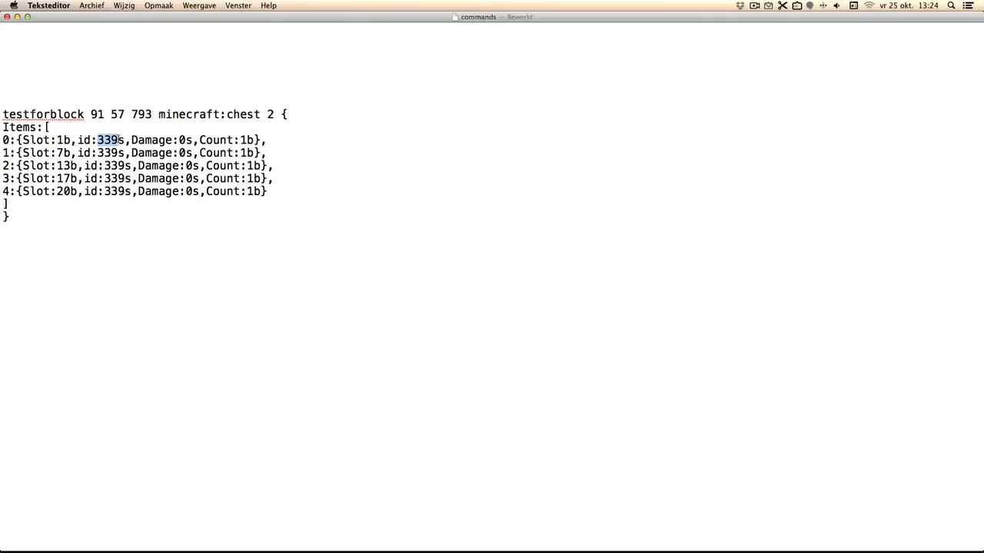
double_click(183, 140)
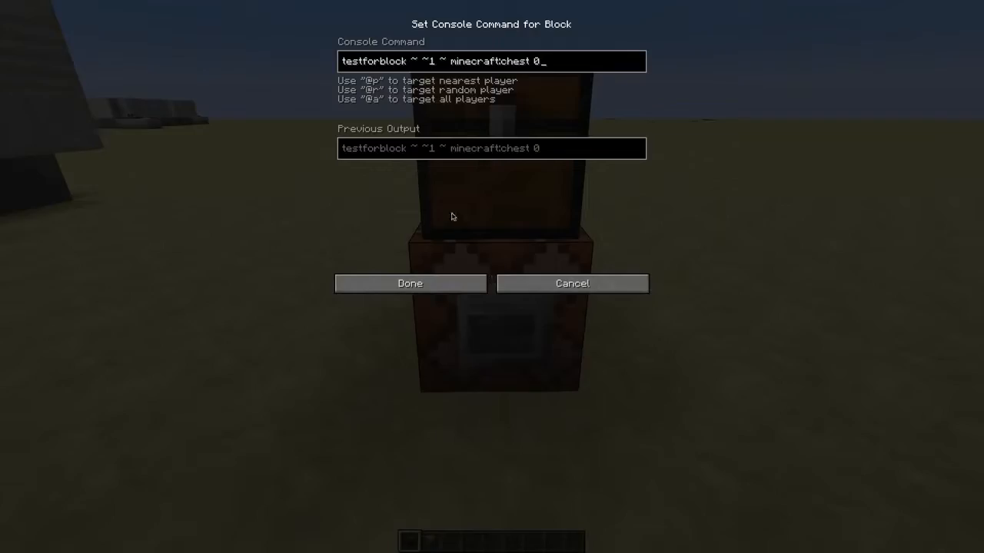
Step: Change the chest test from 'minecraft:chest 0' to 'minecraft:chest 2' and confirm its output
click(409, 283)
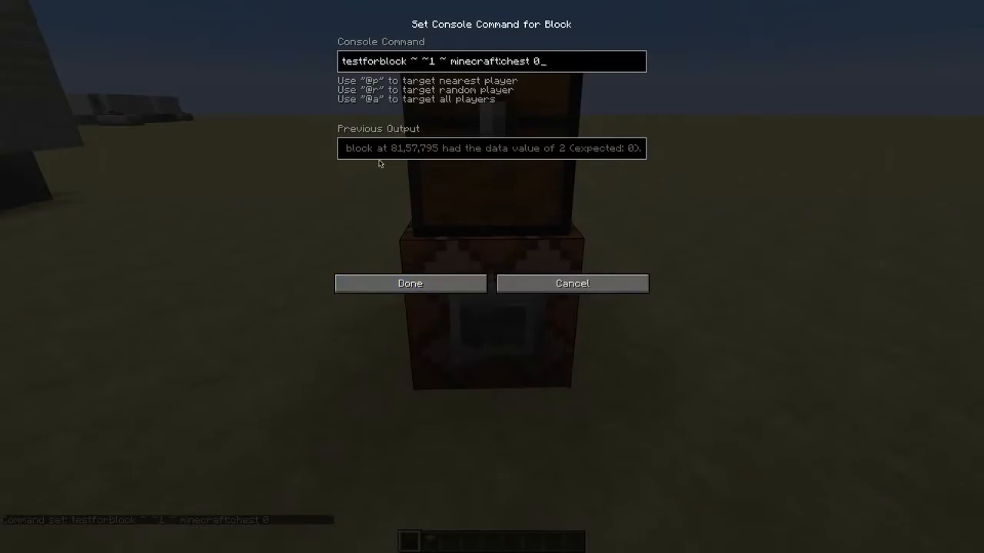
click(410, 283)
text(2)
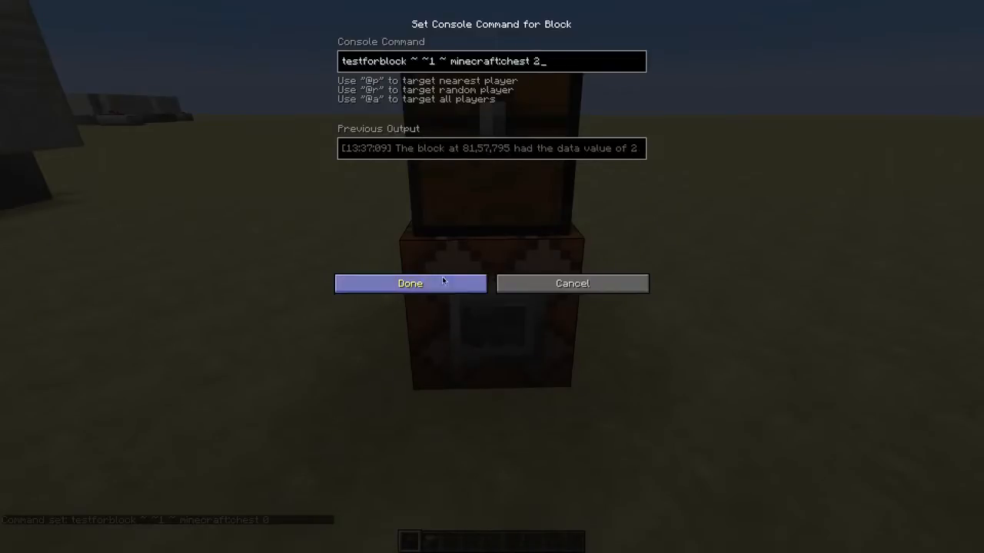
click(410, 283)
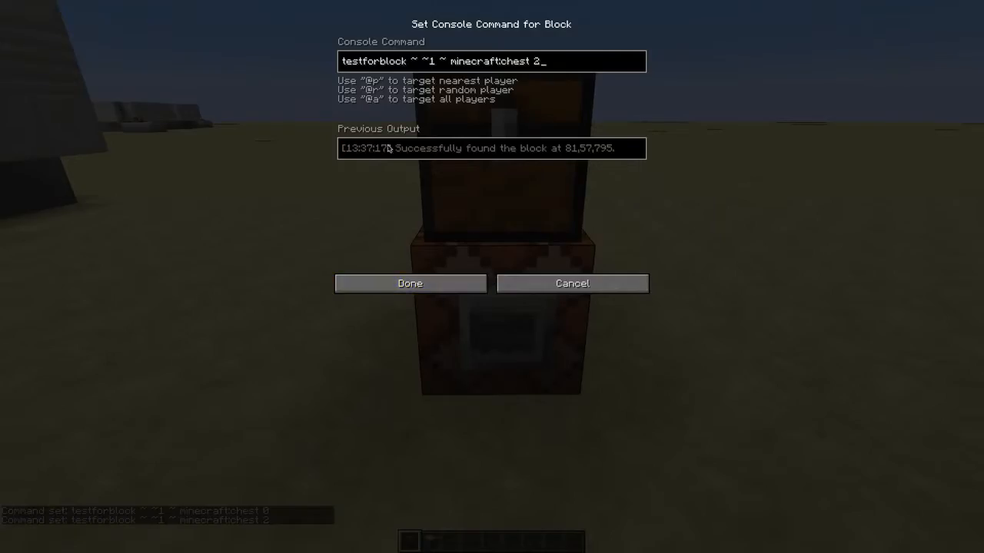
click(410, 283)
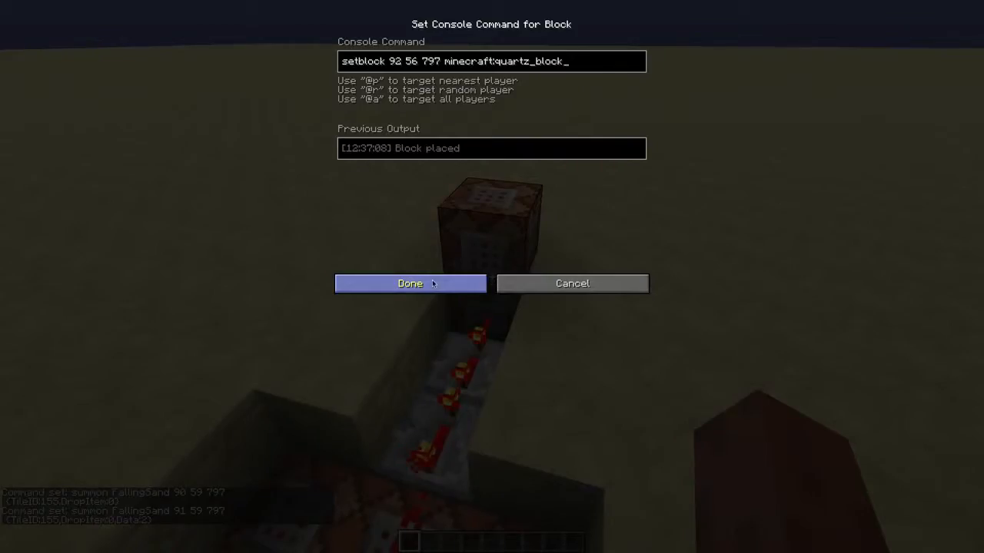
Step: Save 'setblock 92 56 797 minecraft:quartz_block' in the command block
click(409, 284)
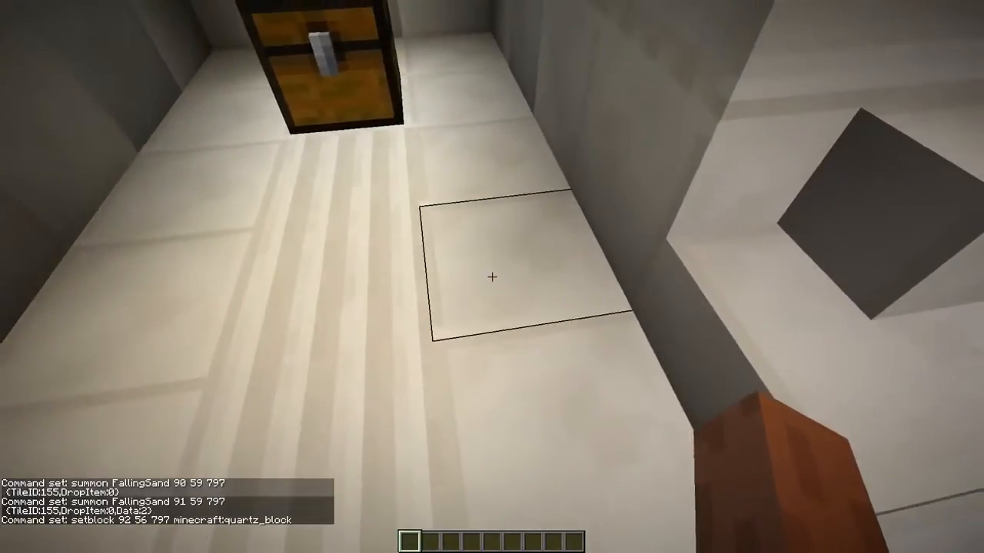